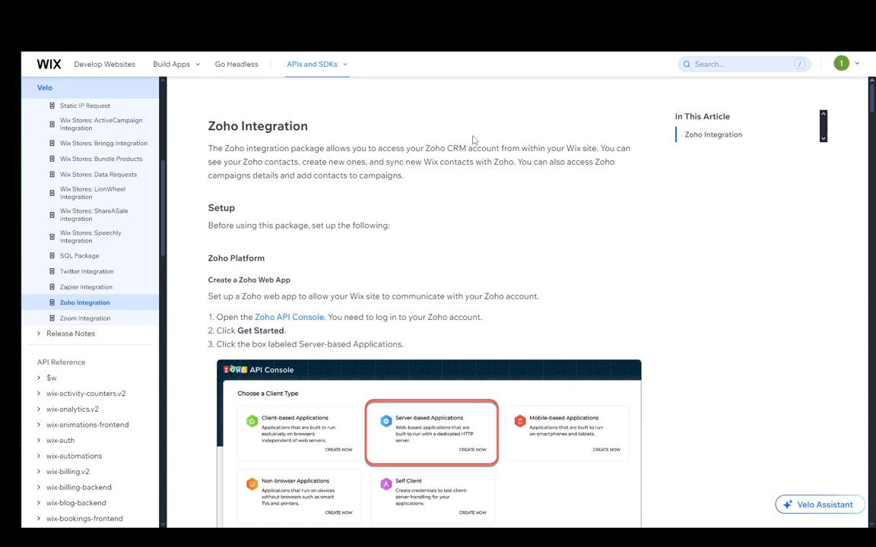
scroll("down", 3)
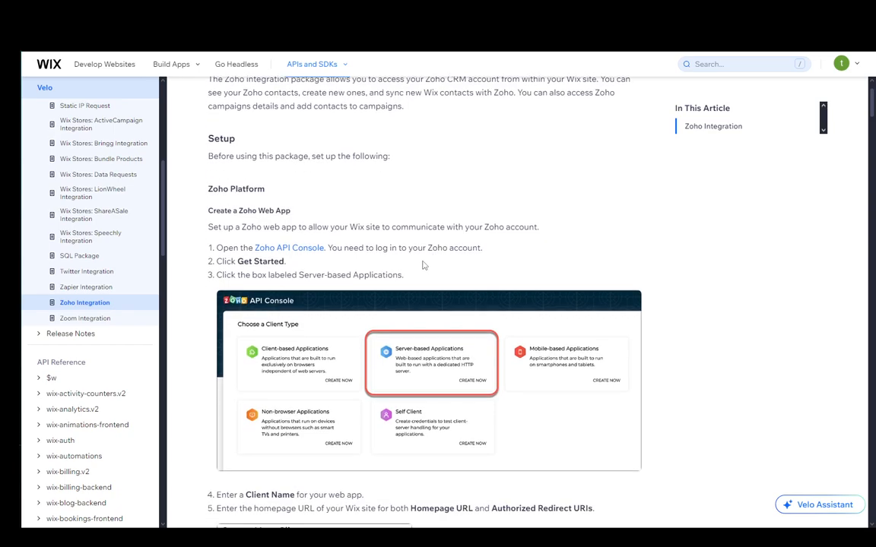
mouse_move(430, 192)
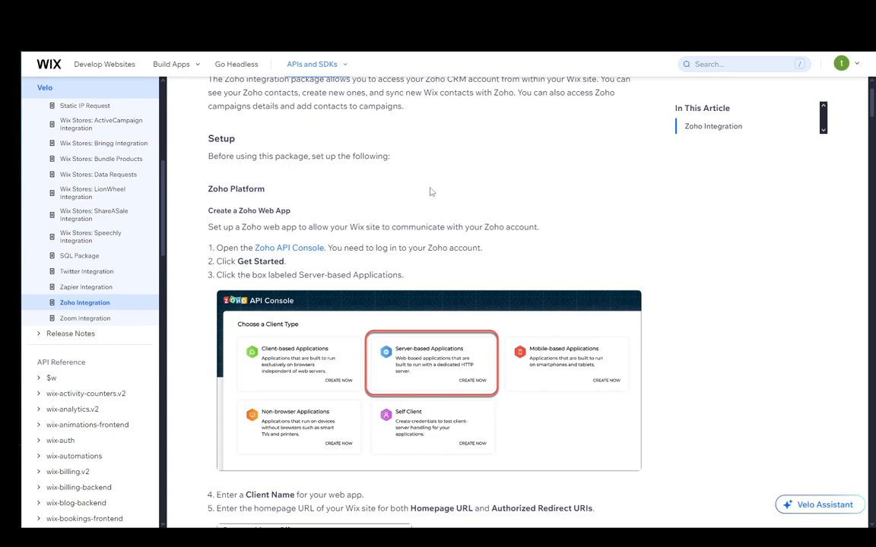
mouse_move(433, 211)
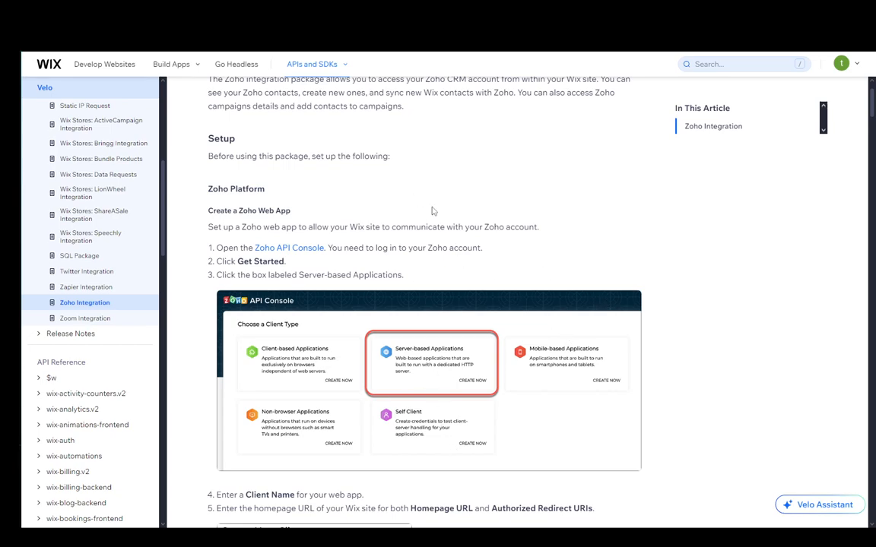
scroll("down", 3)
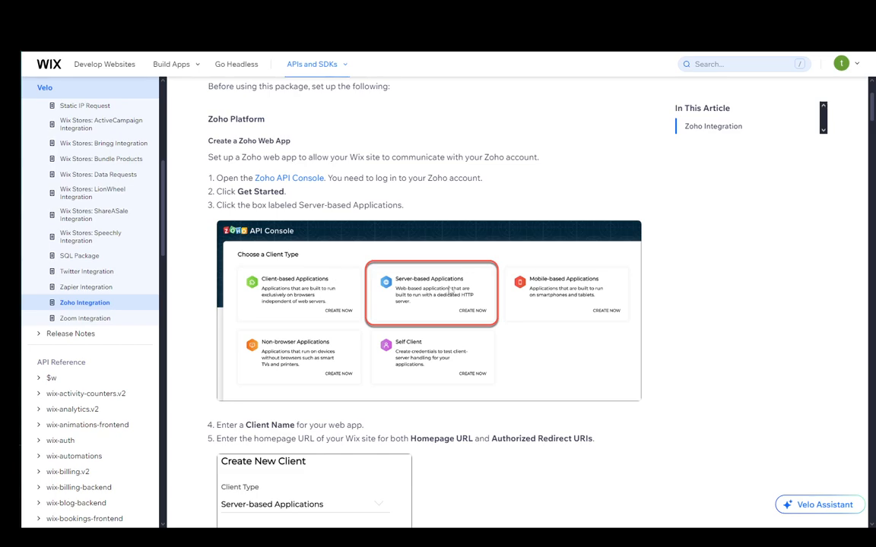
mouse_move(329, 229)
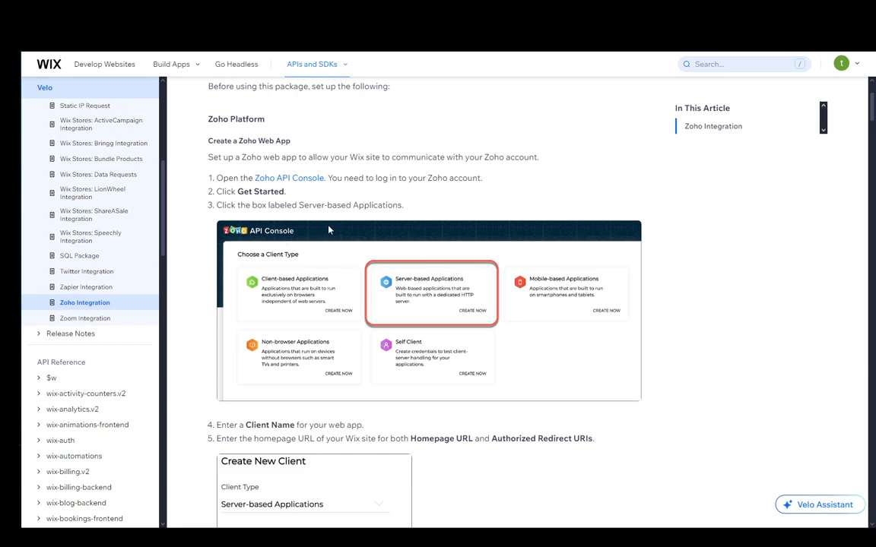
mouse_move(397, 271)
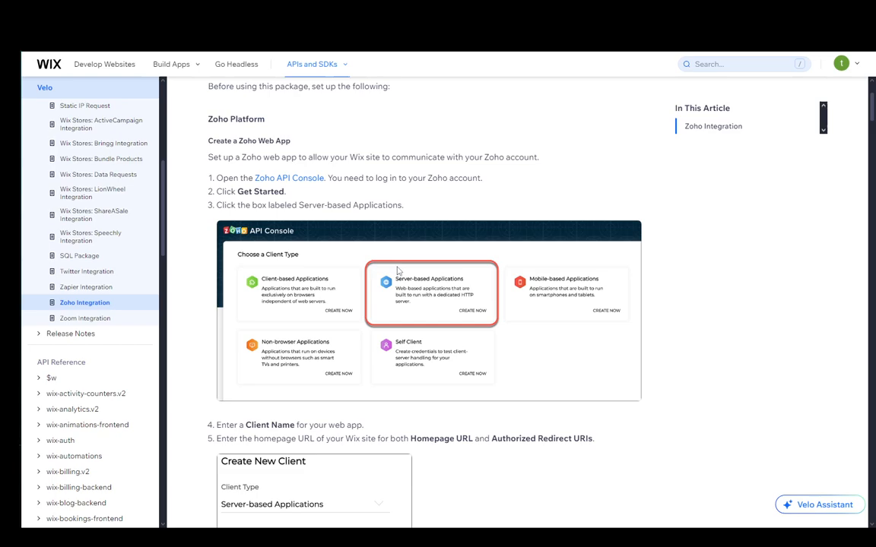
scroll("down", 3)
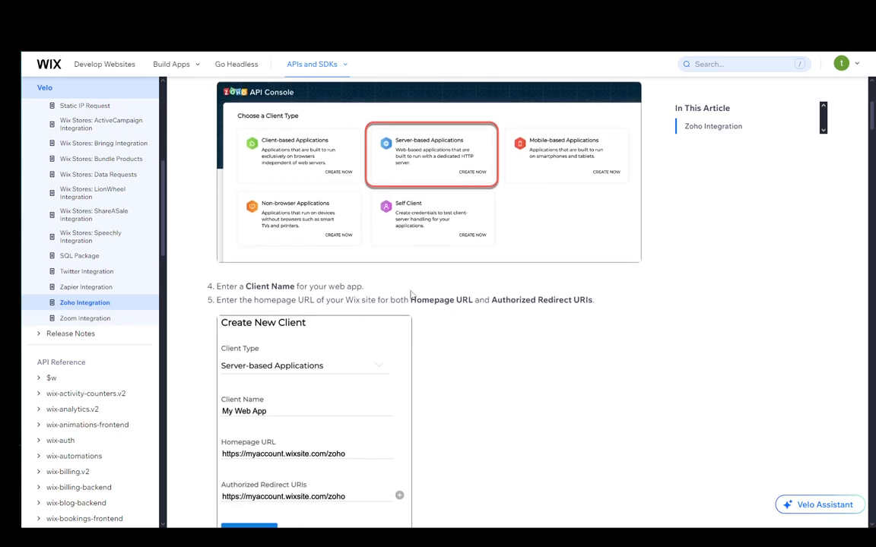
scroll("down", 3)
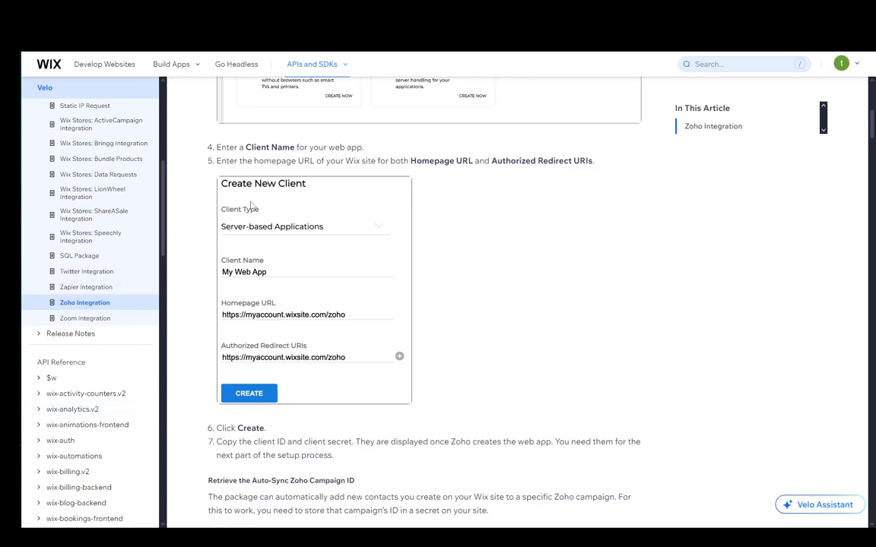
mouse_move(198, 323)
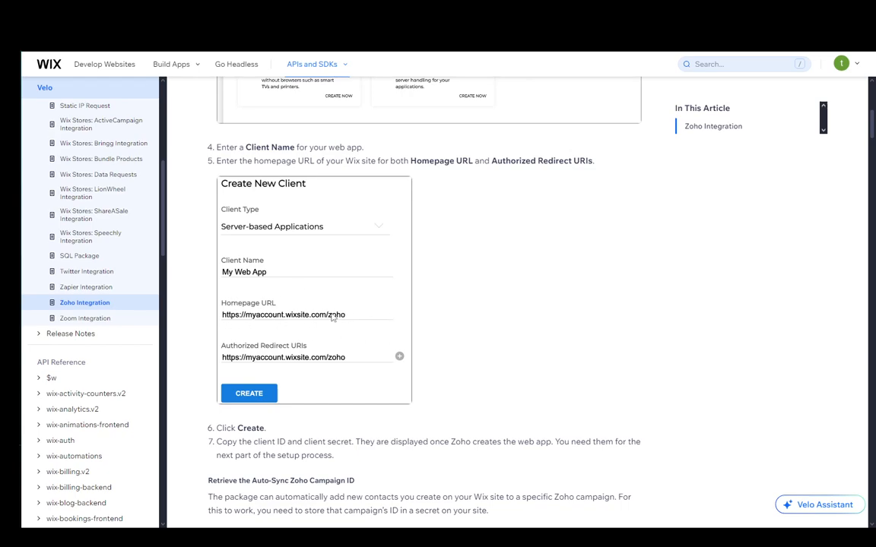
mouse_move(288, 357)
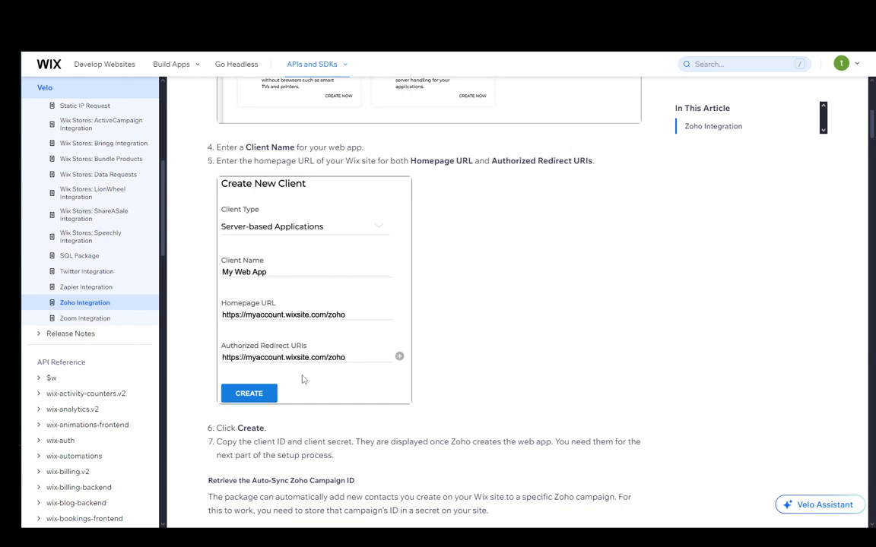
mouse_move(251, 343)
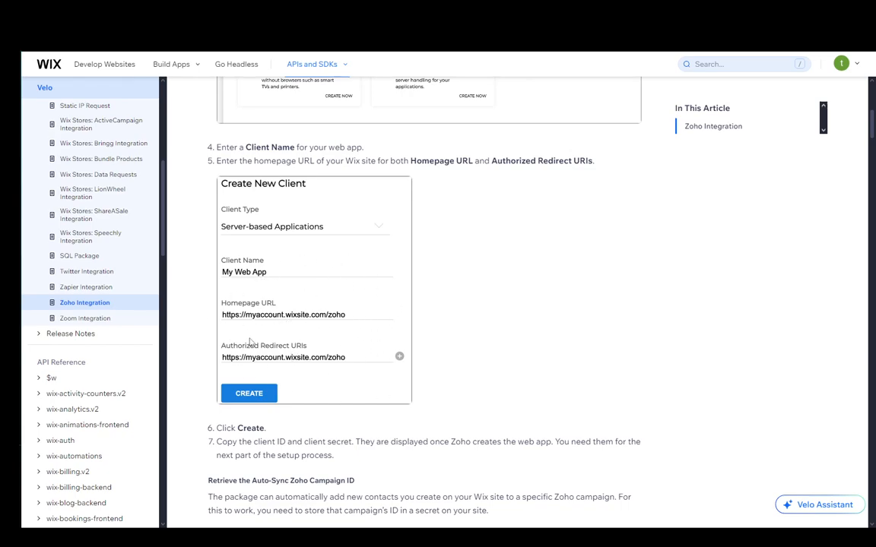
scroll("down", 3)
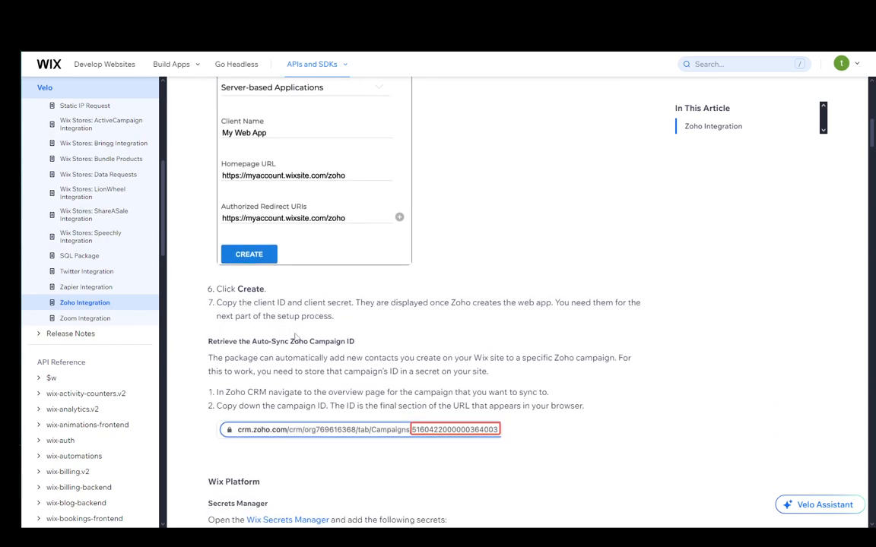
mouse_move(347, 318)
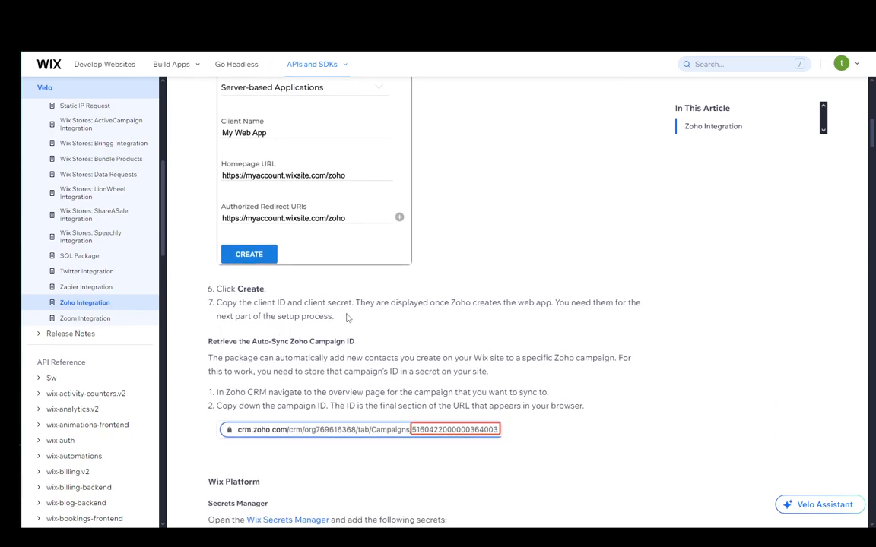
scroll("down", 3)
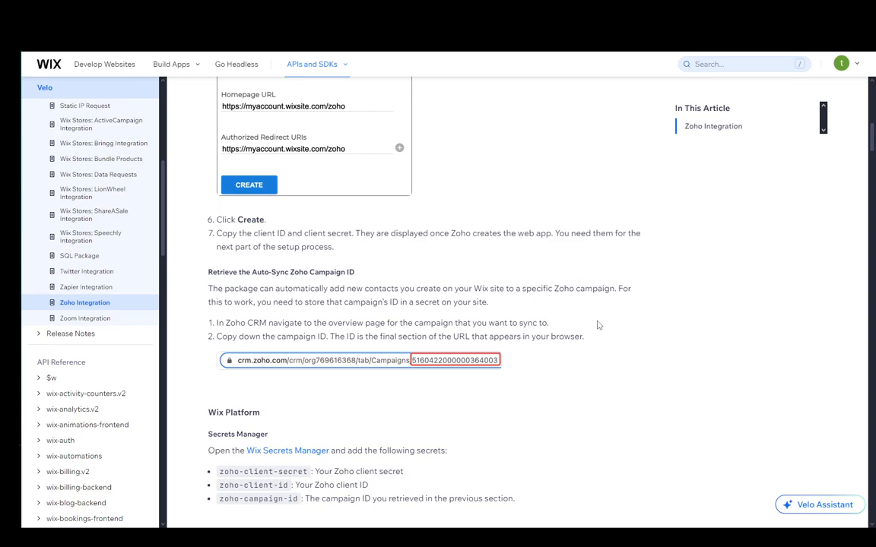
scroll("down", 3)
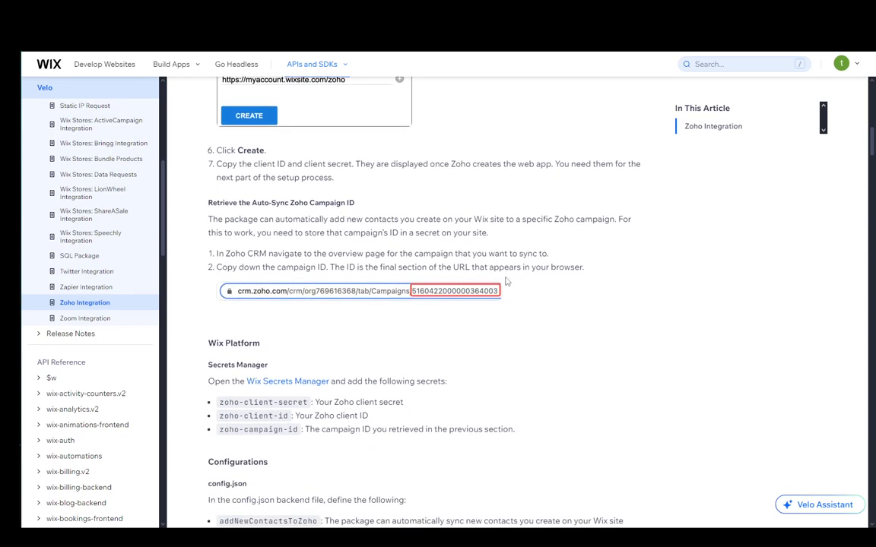
mouse_move(311, 211)
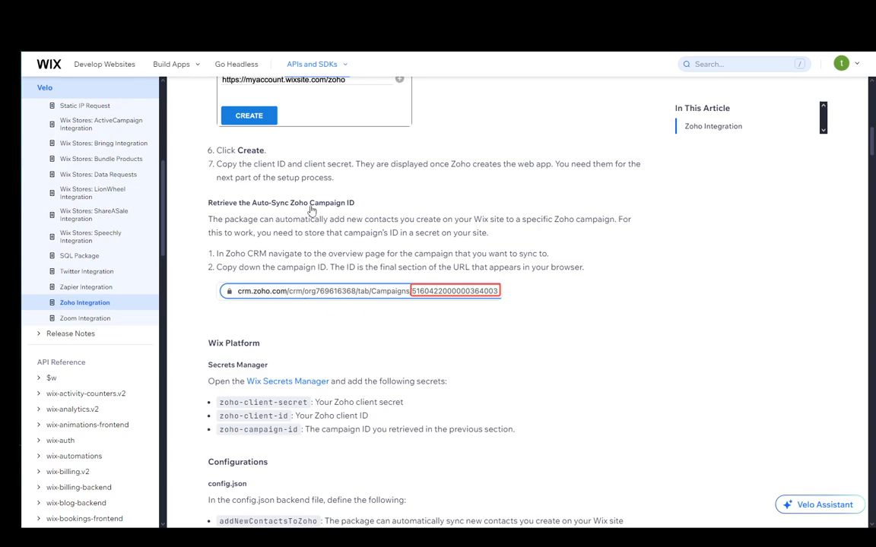
mouse_move(319, 307)
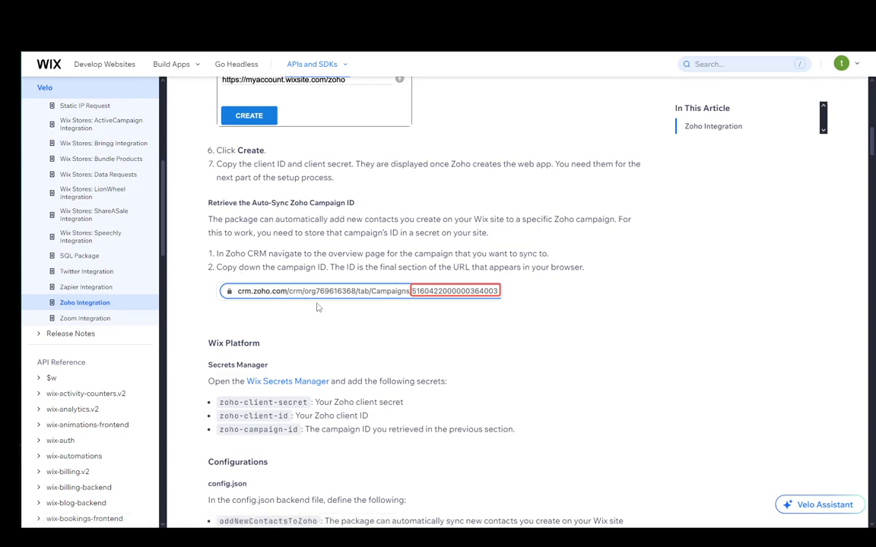
mouse_move(255, 262)
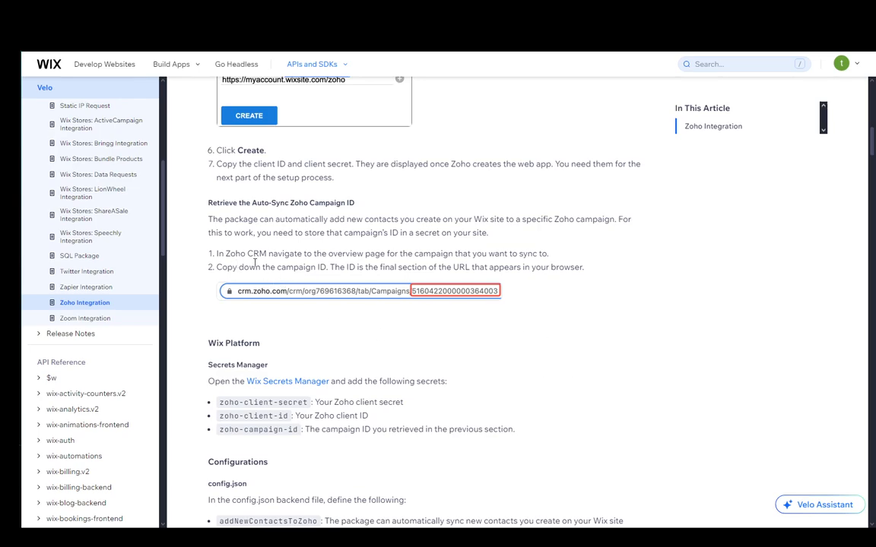
mouse_move(337, 264)
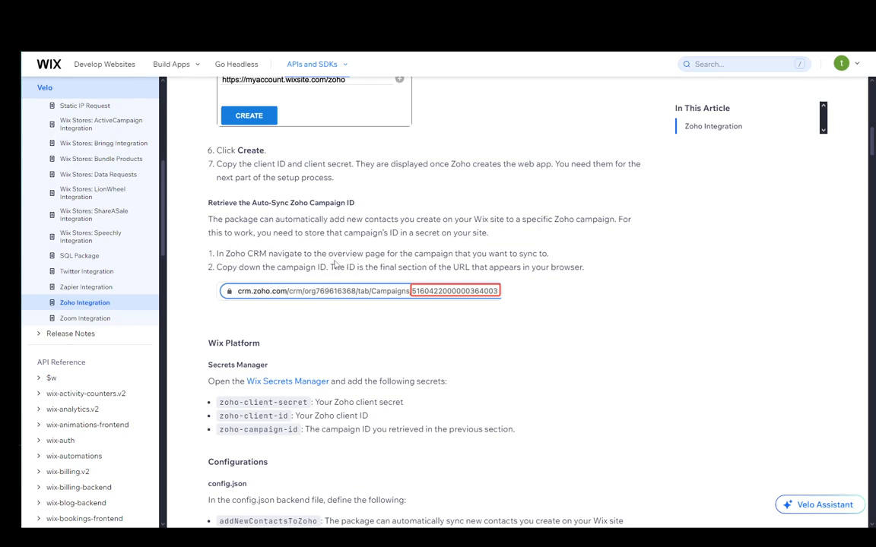
scroll("down", 3)
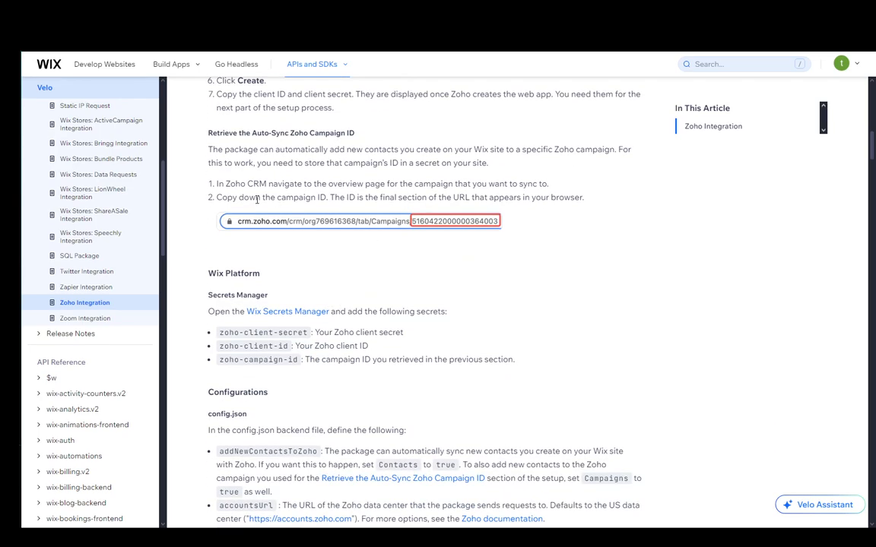
mouse_move(324, 211)
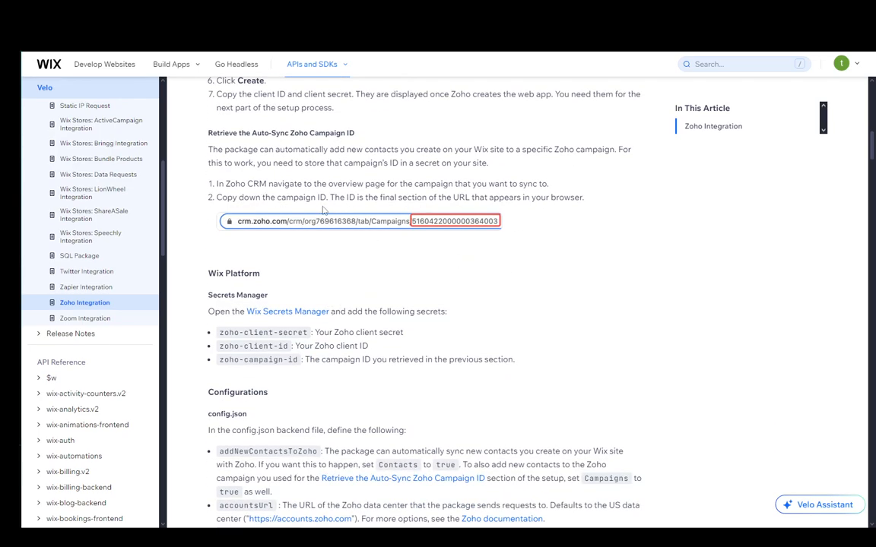
mouse_move(411, 229)
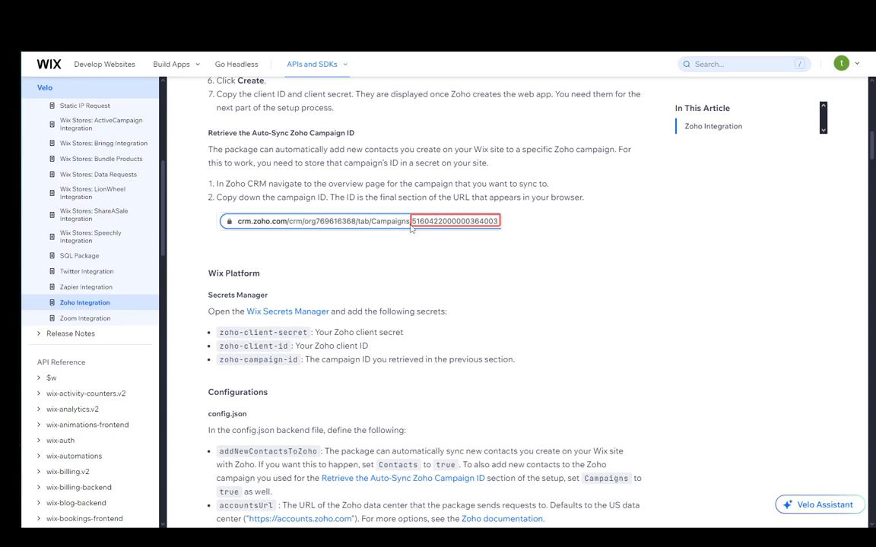
mouse_move(364, 380)
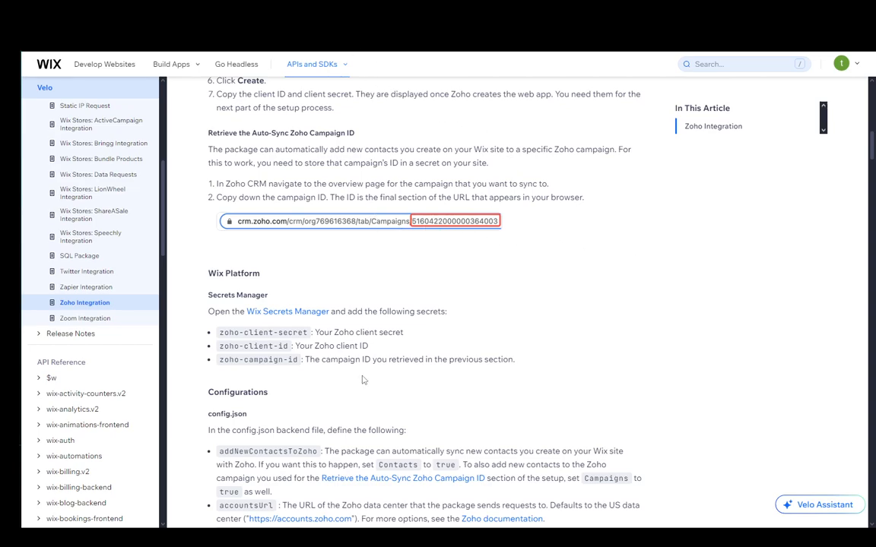
scroll("down", 3)
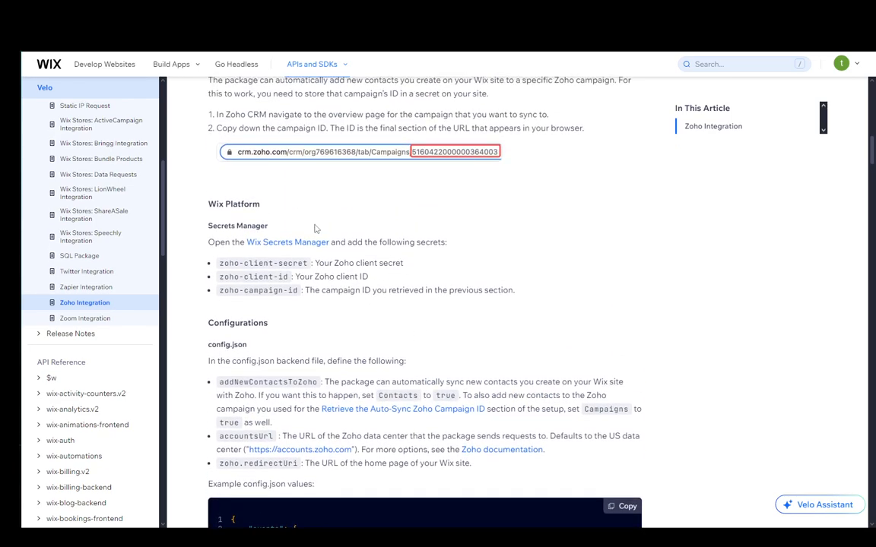
mouse_move(302, 242)
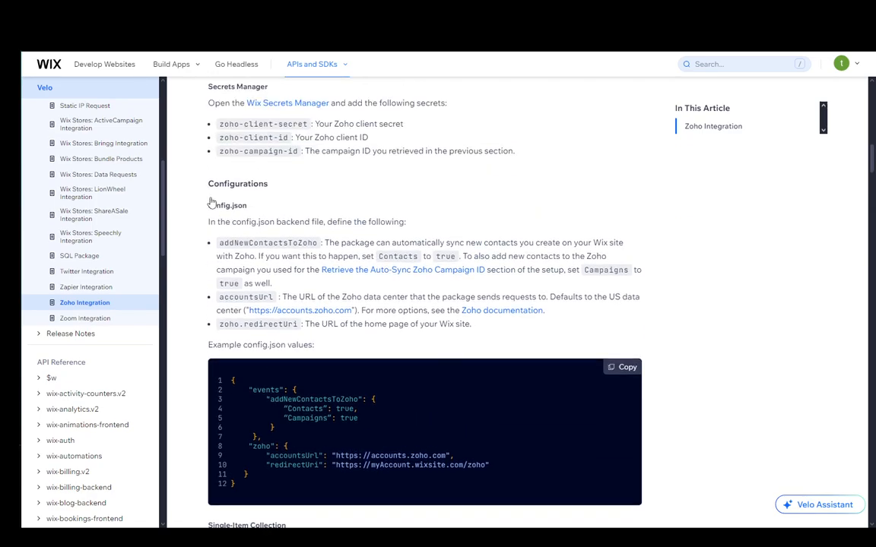
scroll("down", 3)
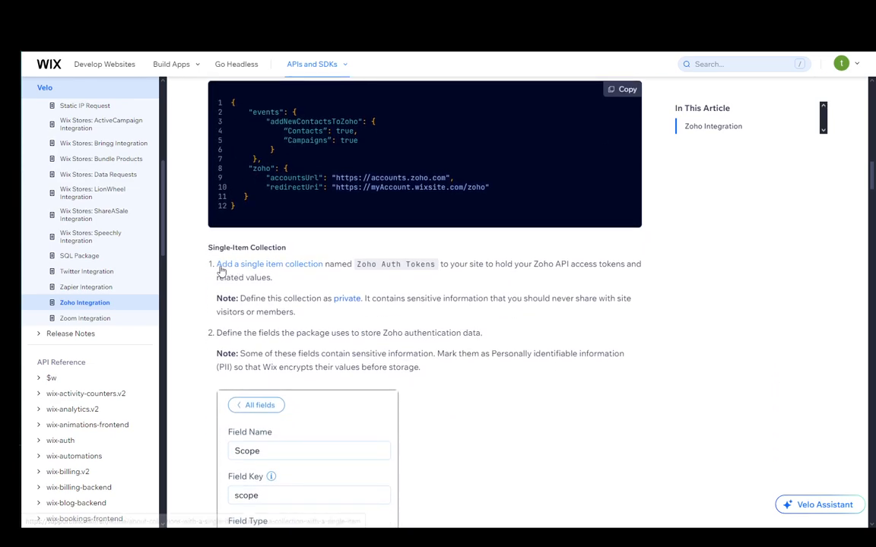
scroll("down", 3)
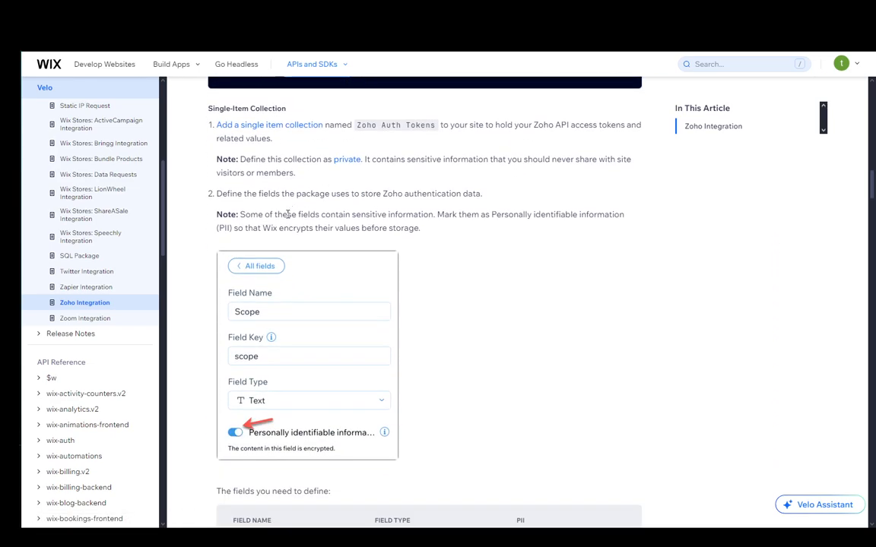
mouse_move(384, 203)
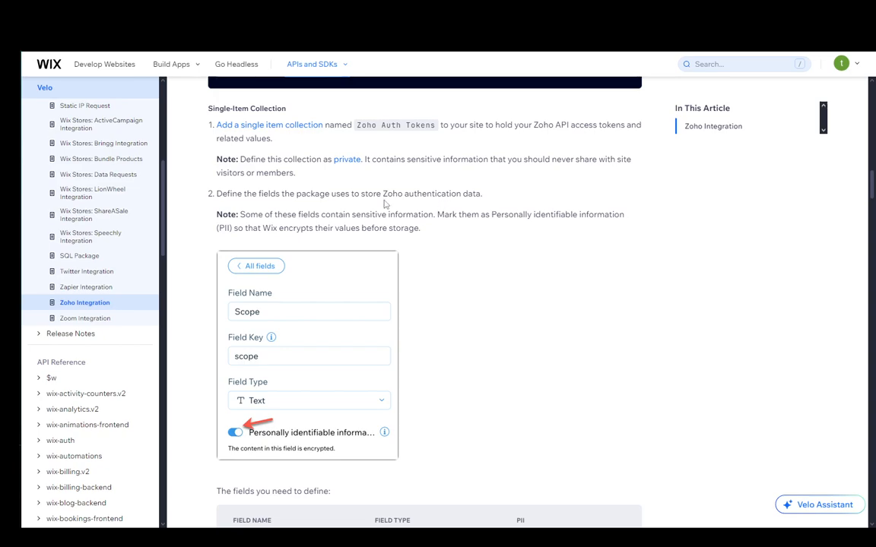
scroll("down", 3)
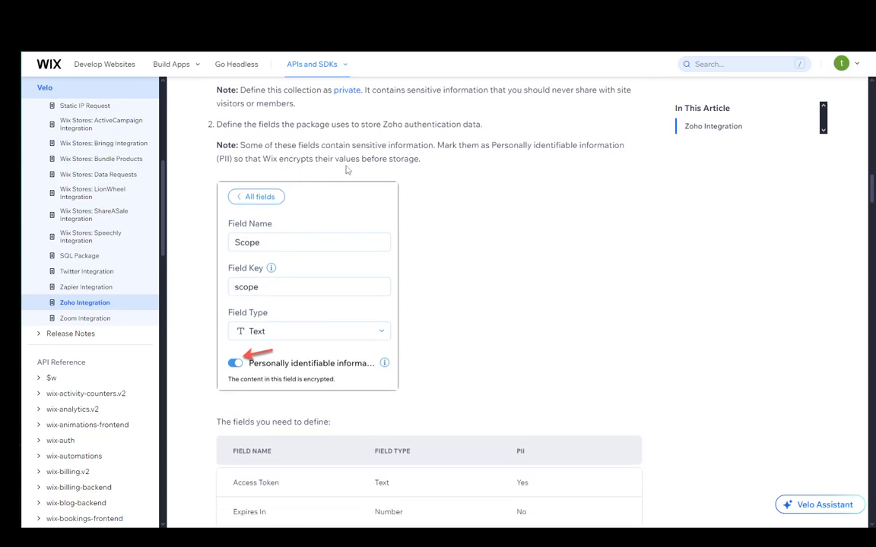
scroll("down", 3)
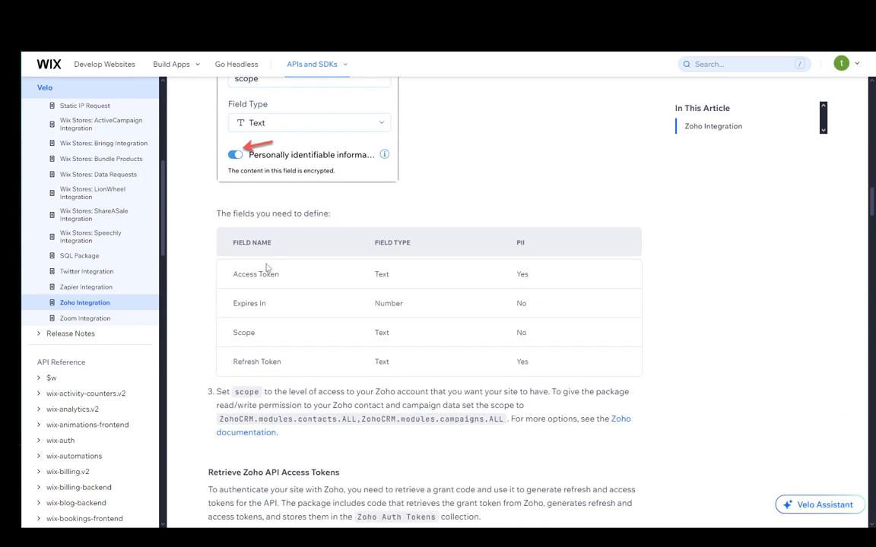
scroll("down", 3)
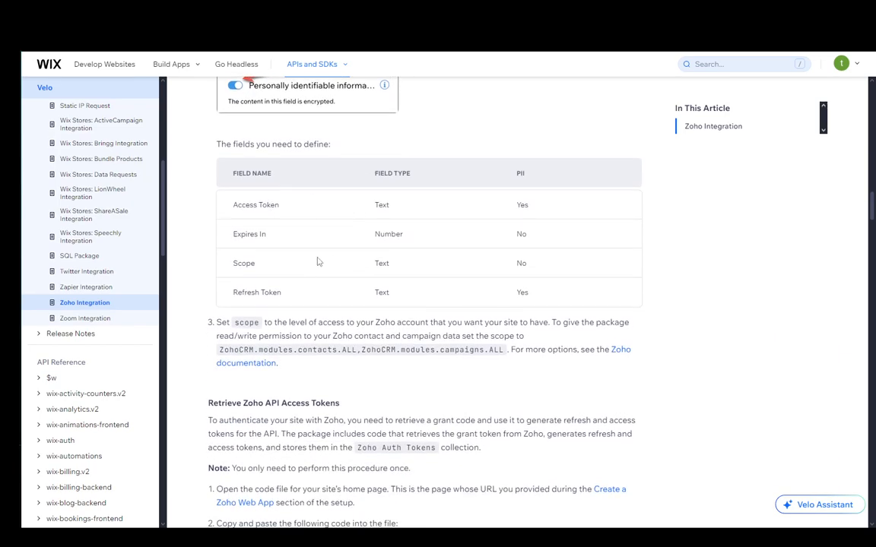
scroll("down", 3)
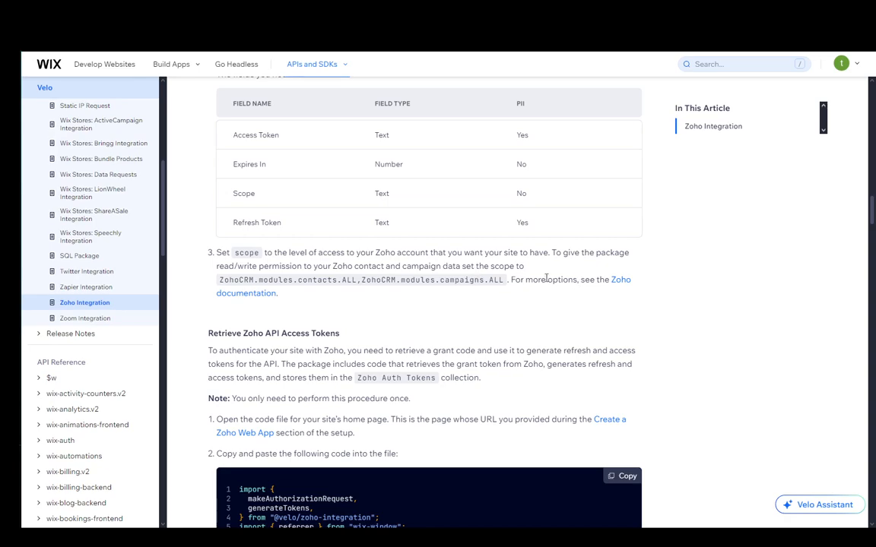
mouse_move(467, 277)
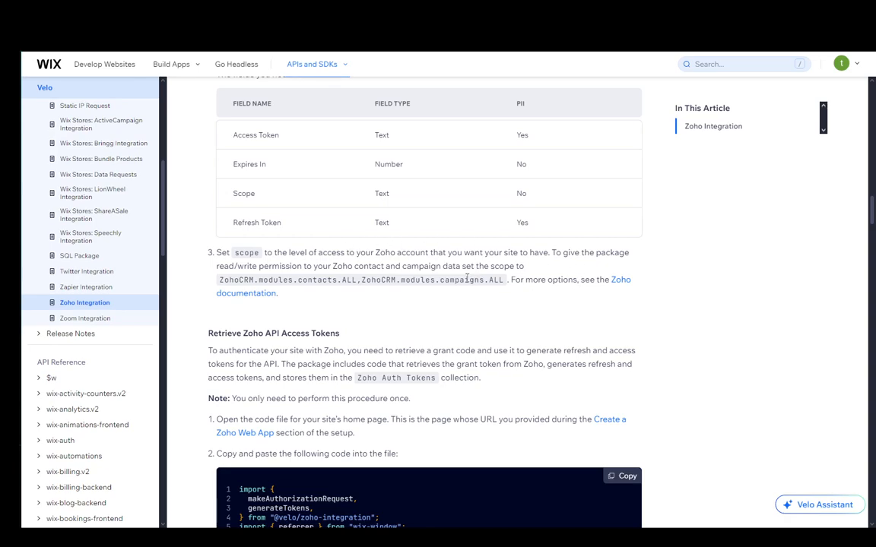
scroll("down", 3)
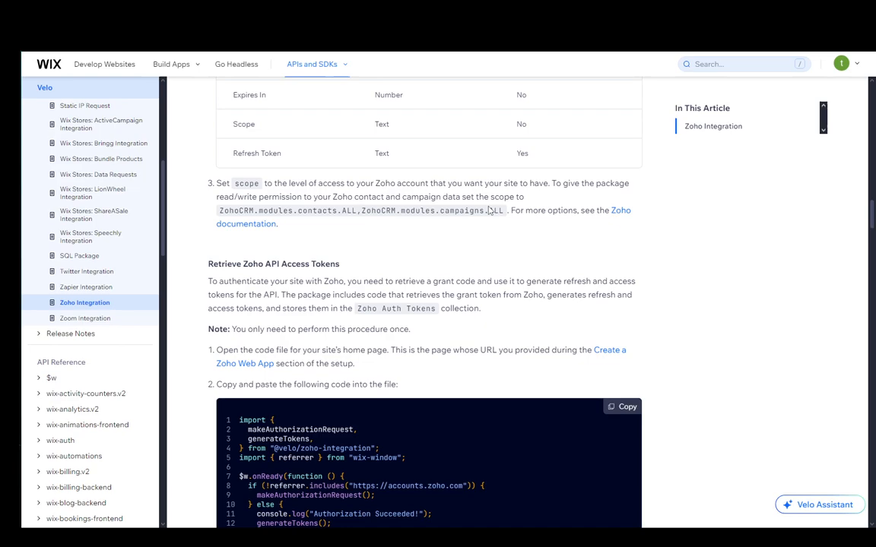
scroll("down", 3)
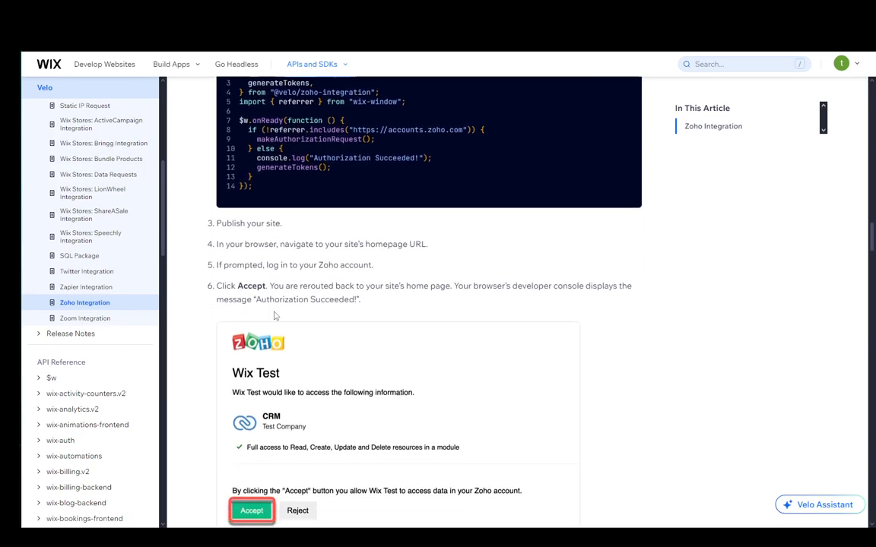
scroll("down", 3)
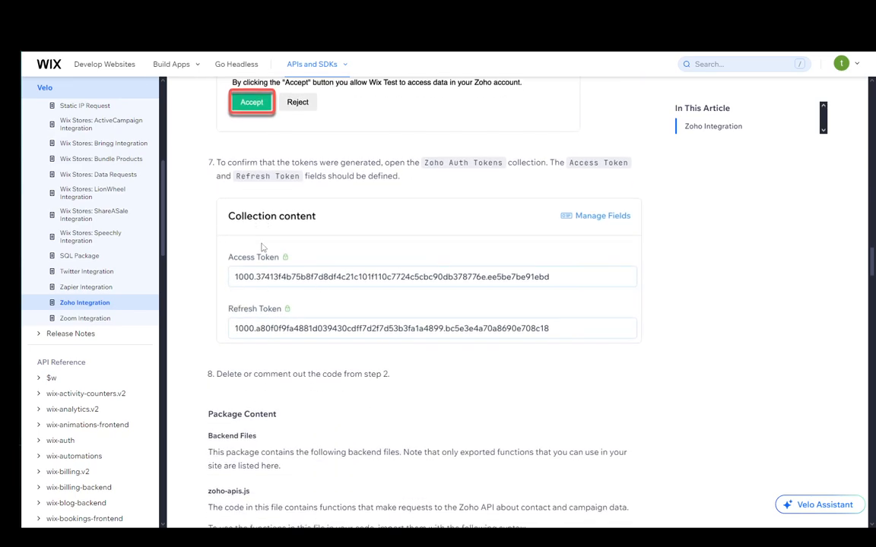
scroll("down", 3)
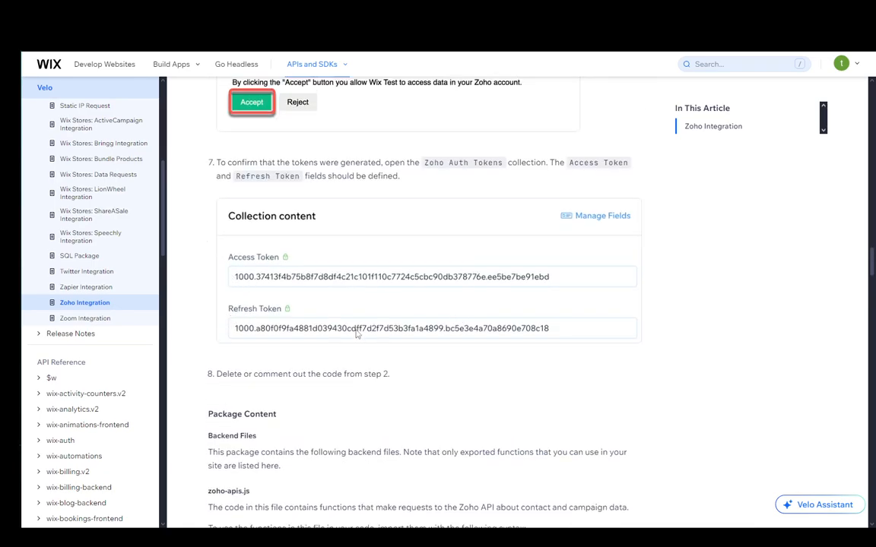
scroll("down", 3)
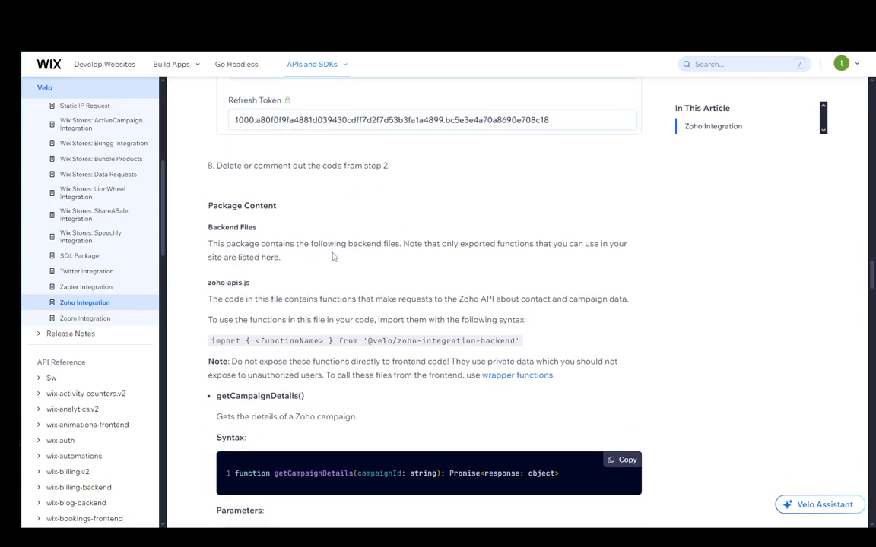
scroll("down", 3)
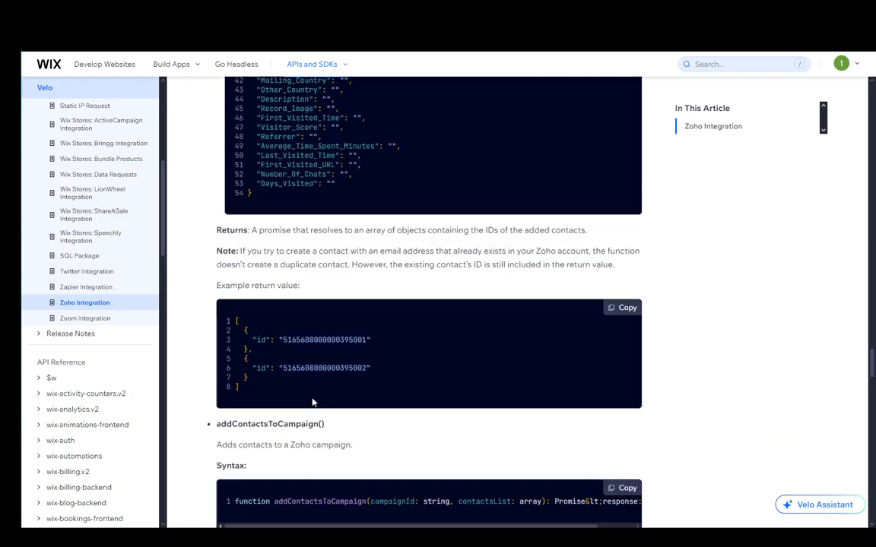
scroll("down", 3)
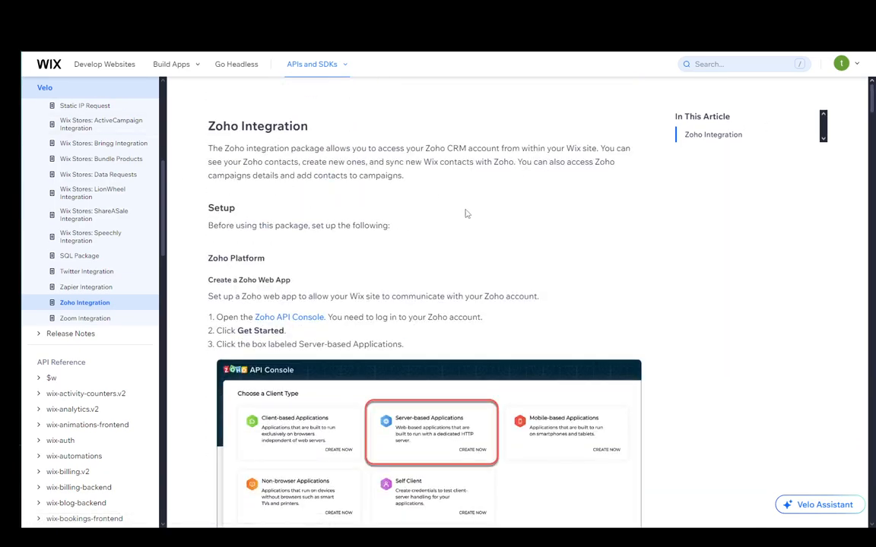
mouse_move(380, 312)
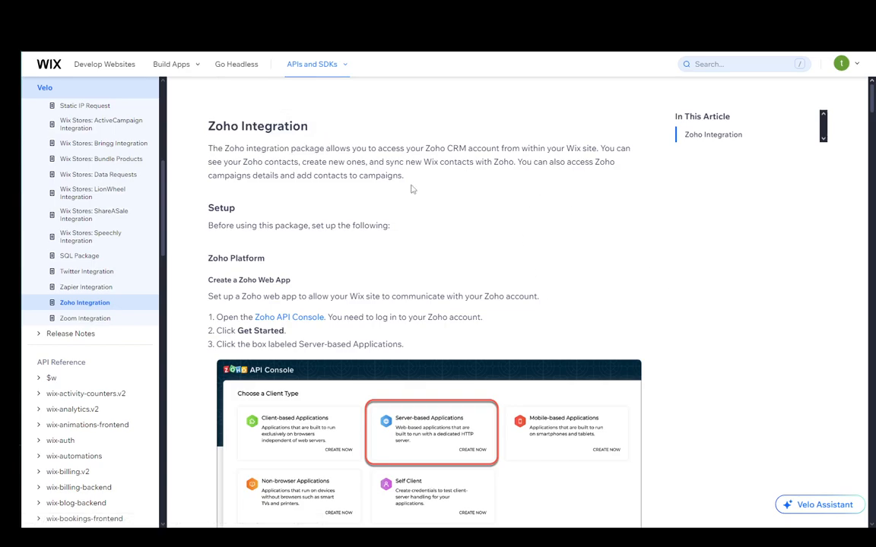
scroll("down", 3)
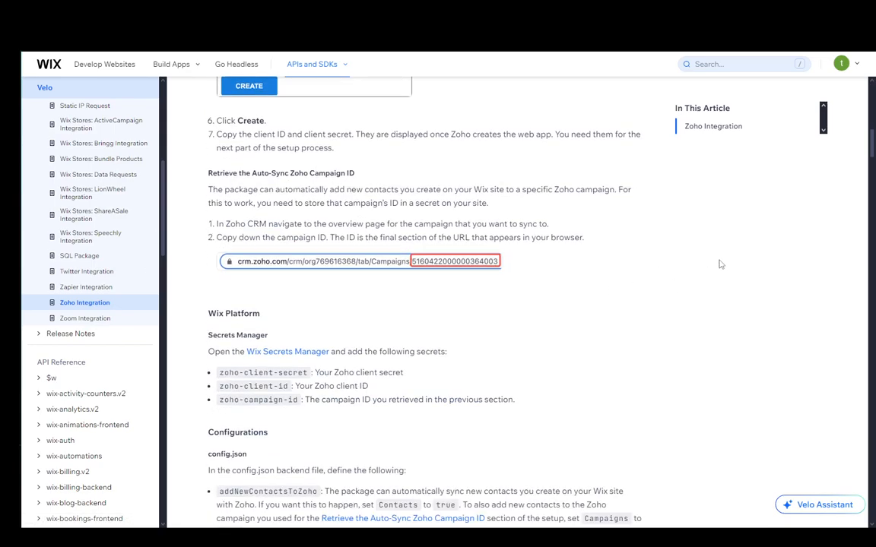
scroll("down", 3)
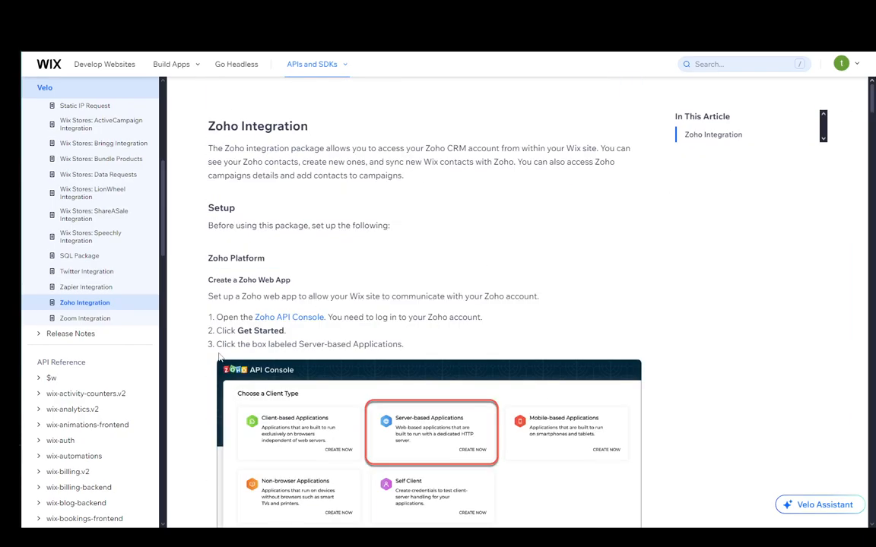
mouse_move(594, 276)
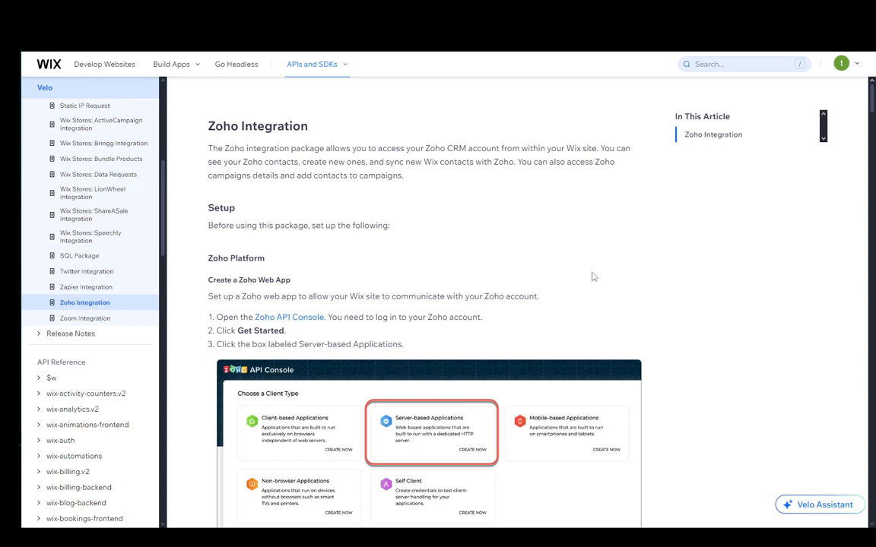
mouse_move(405, 249)
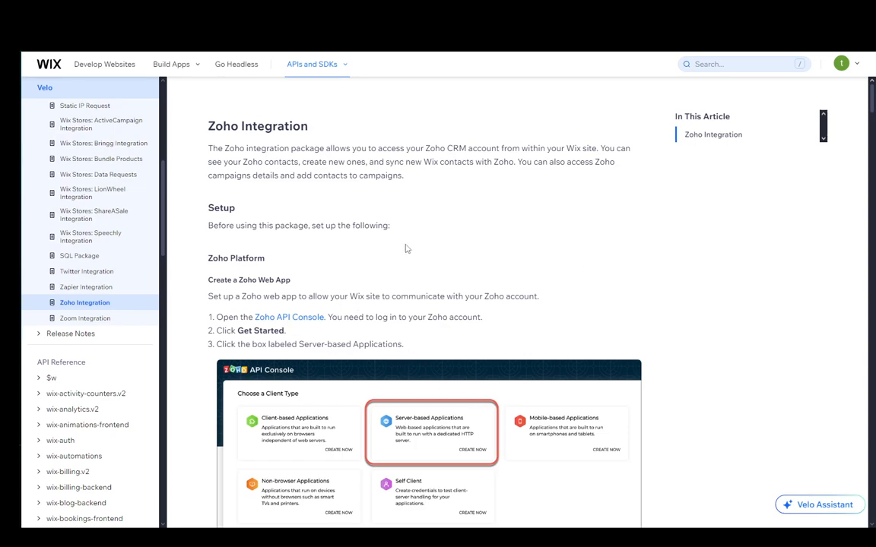